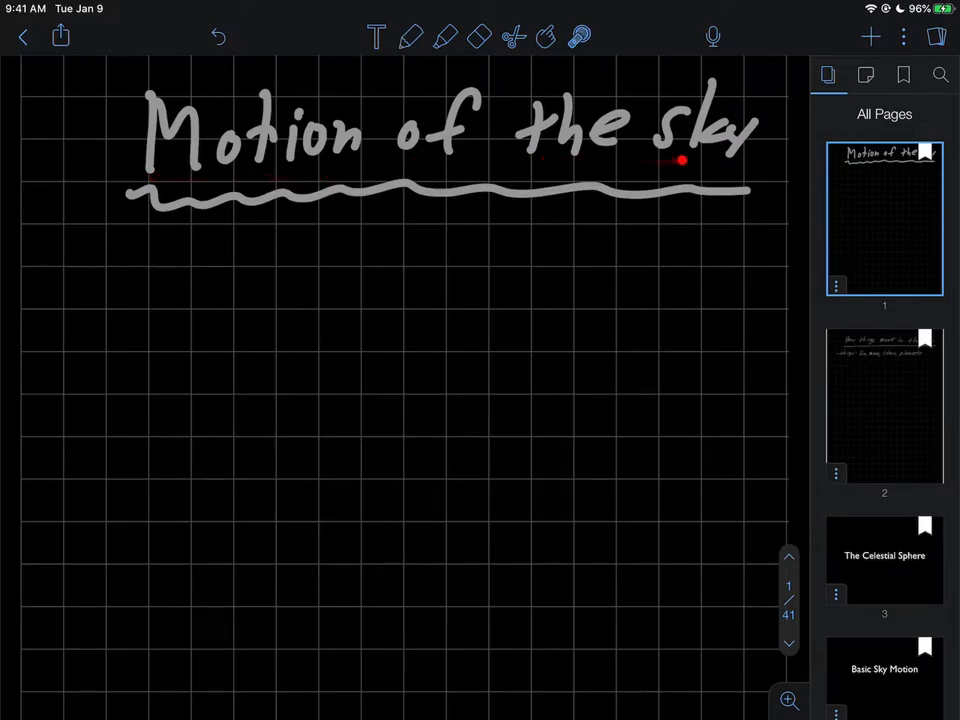
With the pen, handwrite a circled 1 and begin 'Rising' under the title
{"action": "left_click", "coordinate": [409, 36]}
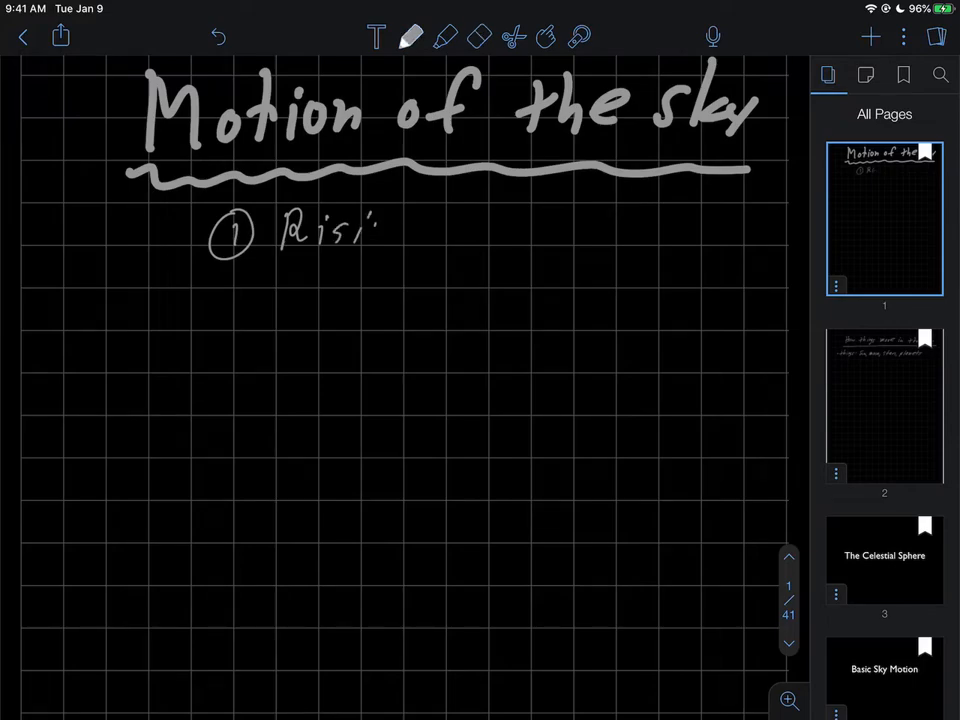
Write 'Rising & setting', pink quotes 'rise in the east' and 'set in the west', then revert to white ink
{"action": "left_click_drag", "start_coordinate": [370, 230], "coordinate": [520, 230]}
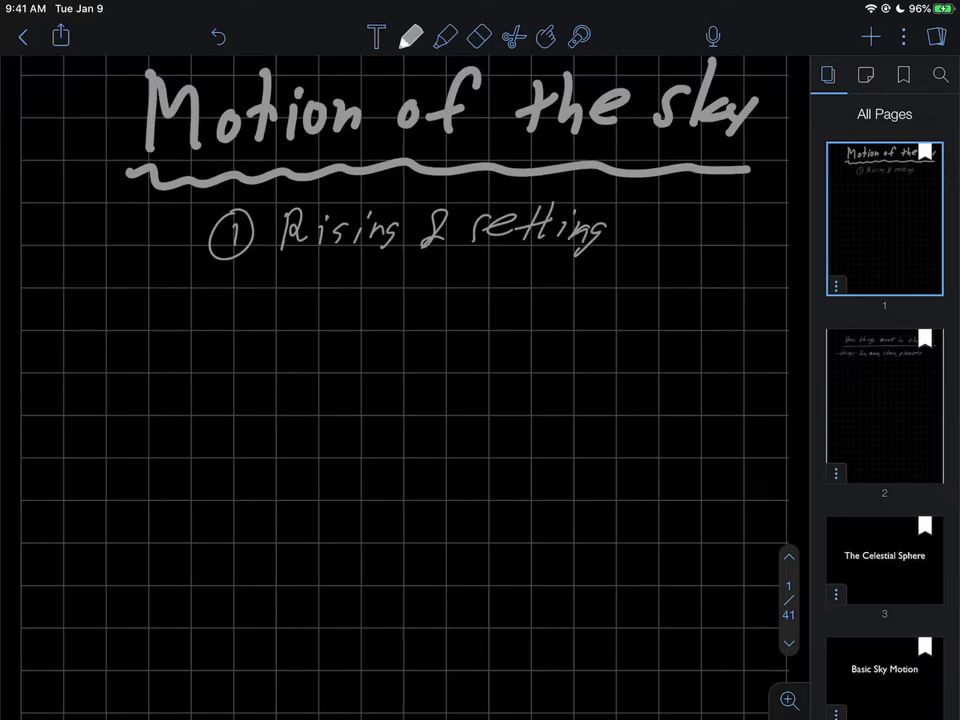
{"action": "left_click", "coordinate": [412, 33]}
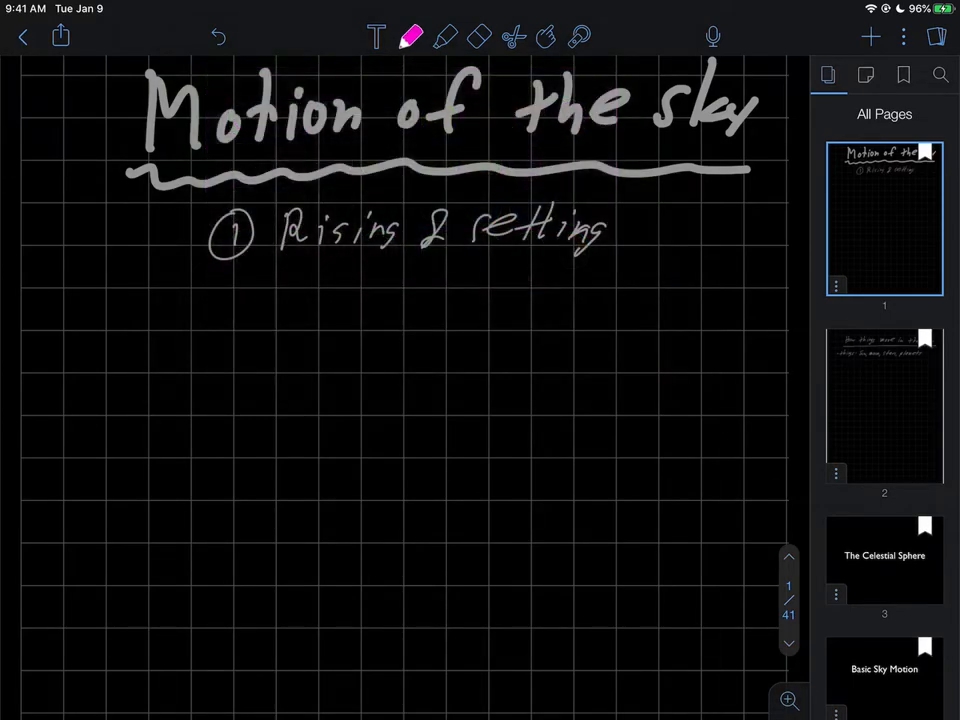
{"action": "left_click_drag", "start_coordinate": [300, 270], "coordinate": [355, 300]}
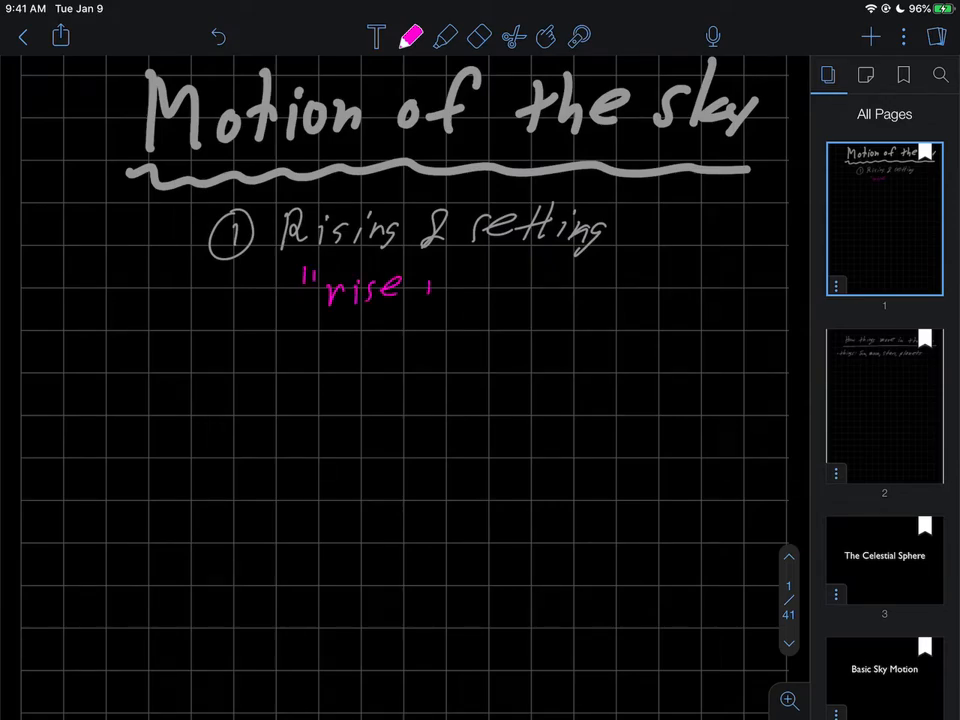
{"action": "left_click_drag", "start_coordinate": [435, 285], "coordinate": [560, 280]}
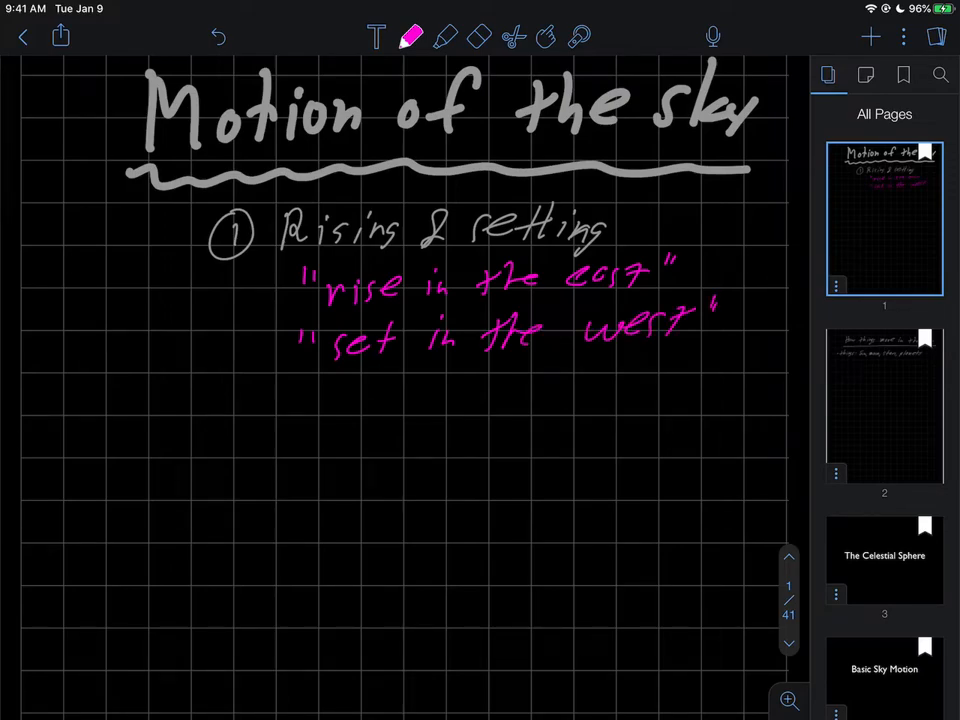
{"action": "left_click", "coordinate": [409, 37]}
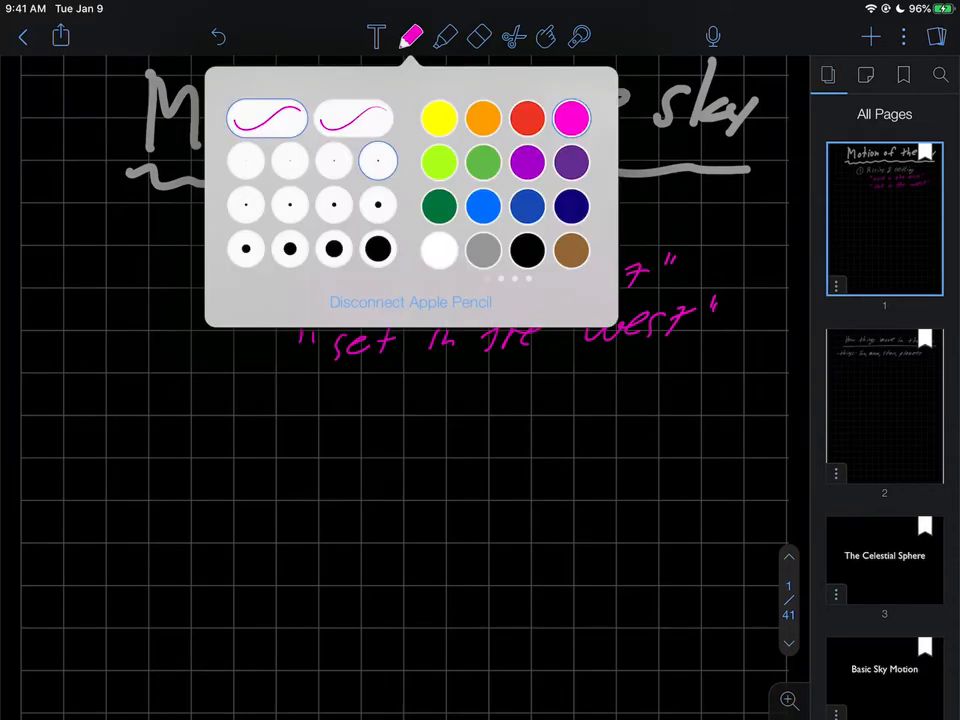
{"action": "left_click", "coordinate": [410, 33]}
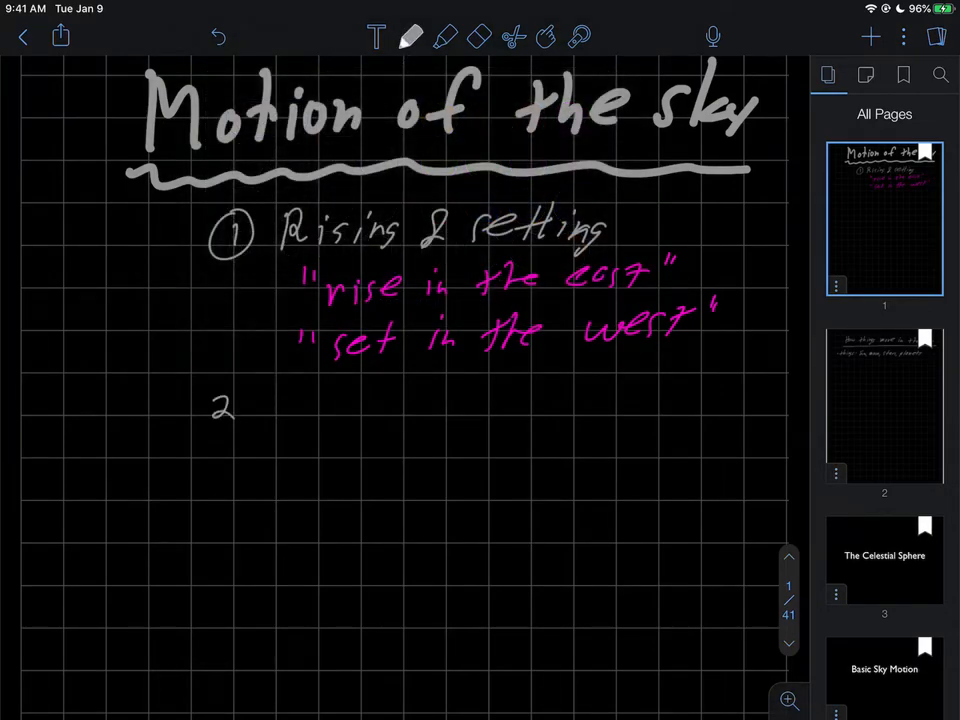
Handwrite circled items 2–4: 'Visibility of stars', 'Change your location on earth', 'The horizon'
{"action": "left_click_drag", "start_coordinate": [210, 400], "coordinate": [230, 420]}
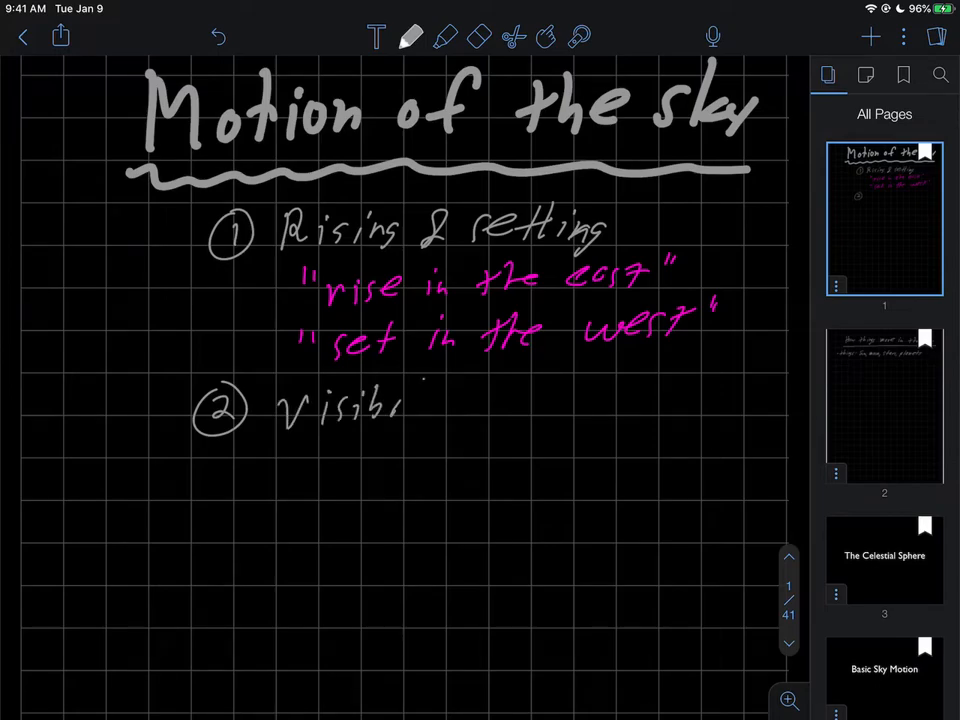
{"action": "left_click_drag", "start_coordinate": [410, 405], "coordinate": [465, 405]}
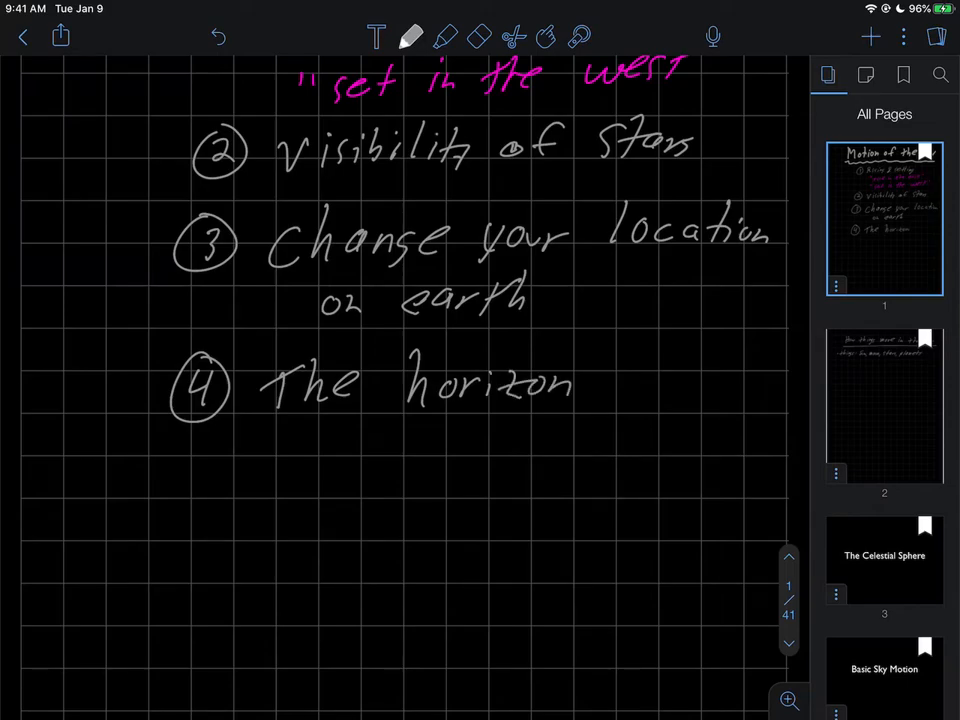
Scroll down to bring the second page into view
{"action": "scroll", "scroll_direction": "down", "scroll_amount": 3}
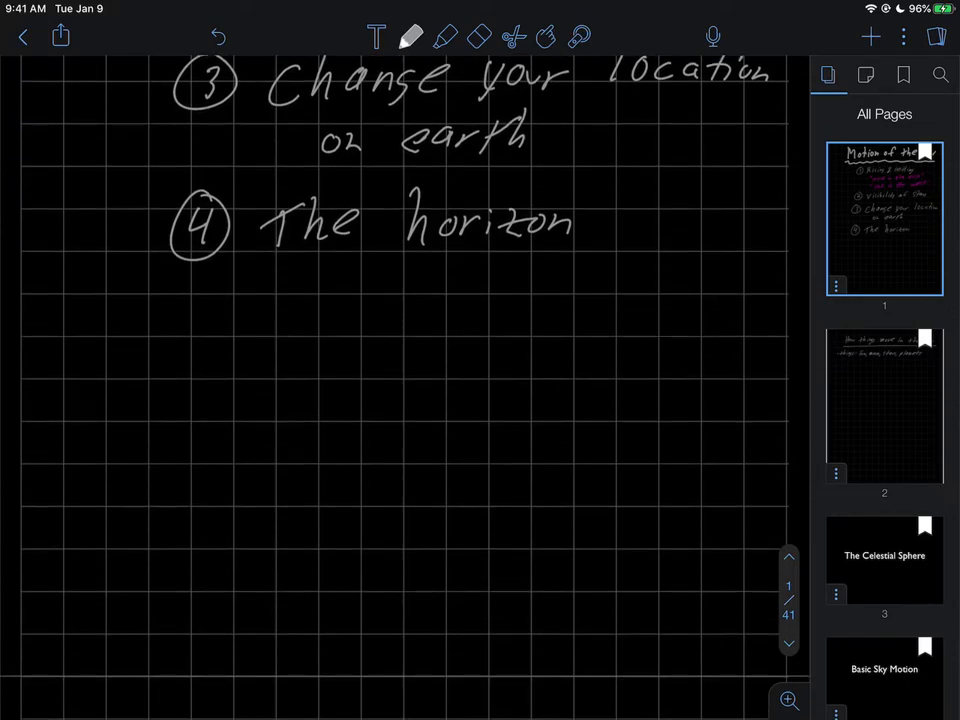
{"action": "left_click_drag", "start_coordinate": [50, 288], "coordinate": [710, 285]}
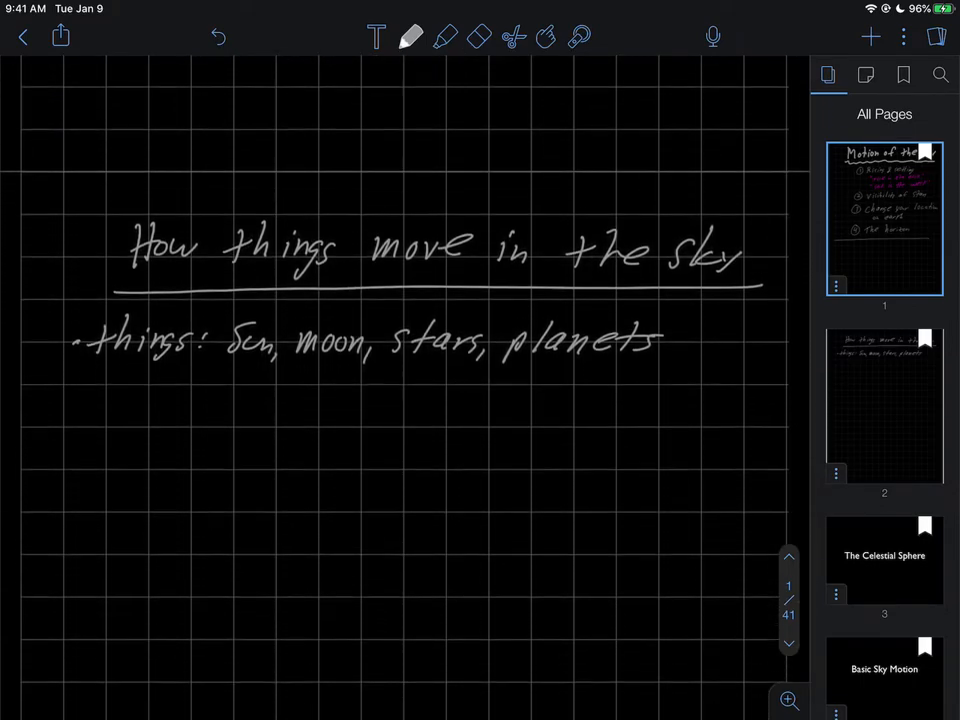
{"action": "left_click", "coordinate": [883, 403]}
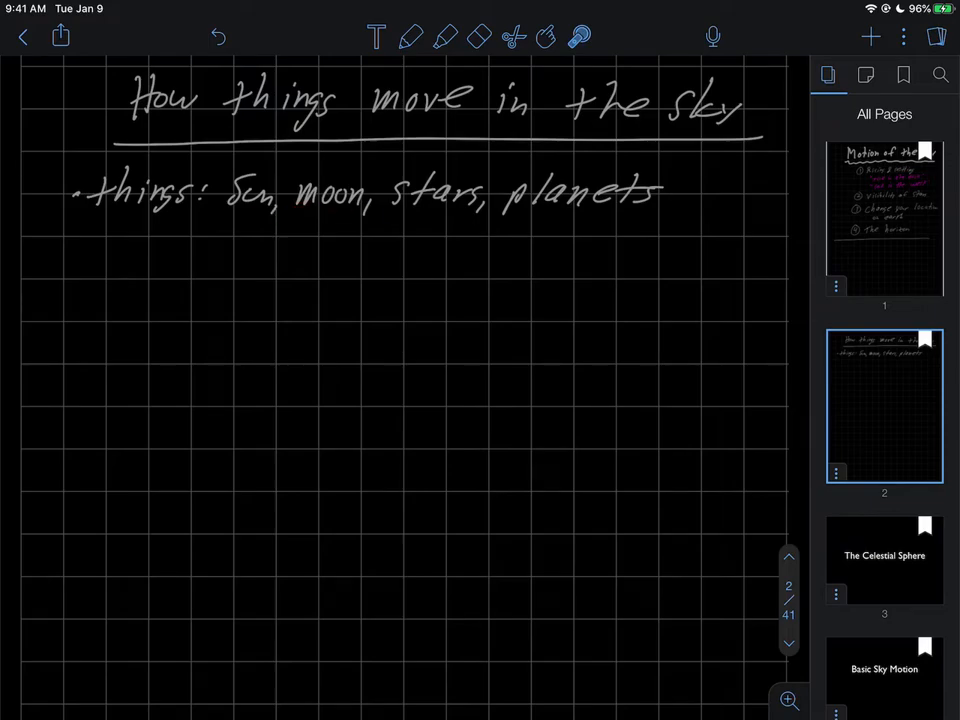
In yellow ink, write 'Do they move' with a bracket and item 1 'Sun: yes & no!'
{"action": "left_click", "coordinate": [411, 35]}
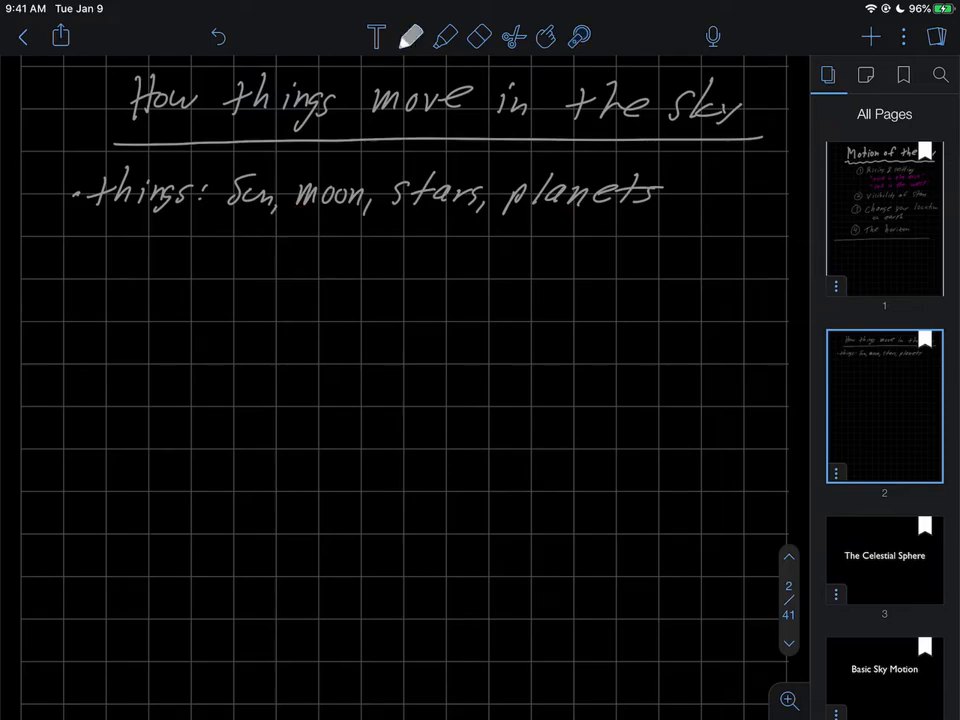
{"action": "left_click", "coordinate": [409, 36]}
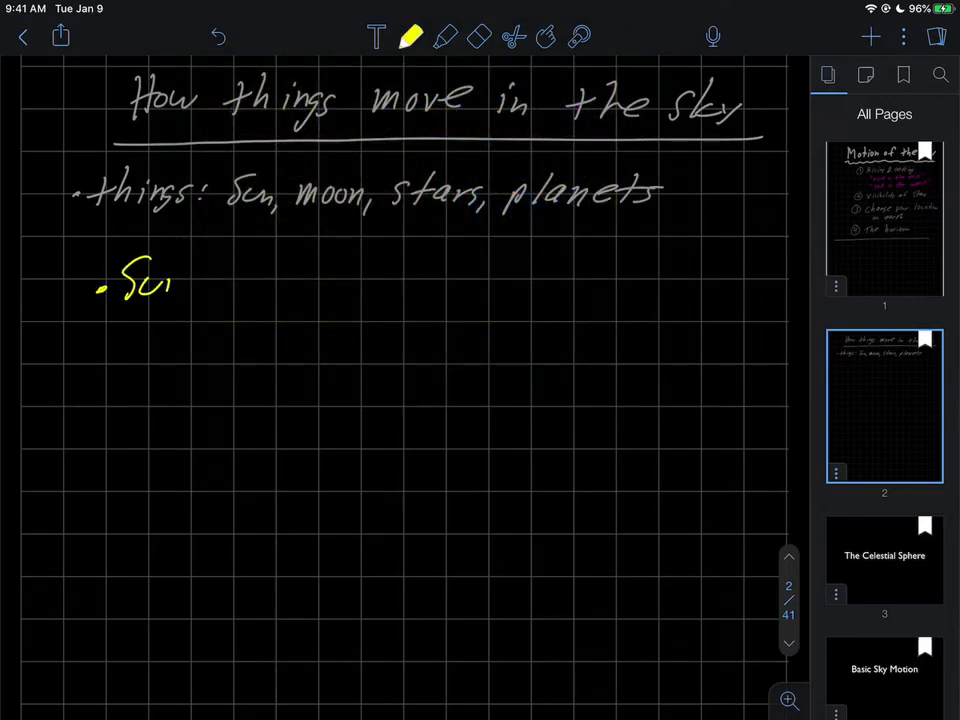
{"action": "left_click_drag", "start_coordinate": [130, 300], "coordinate": [180, 300]}
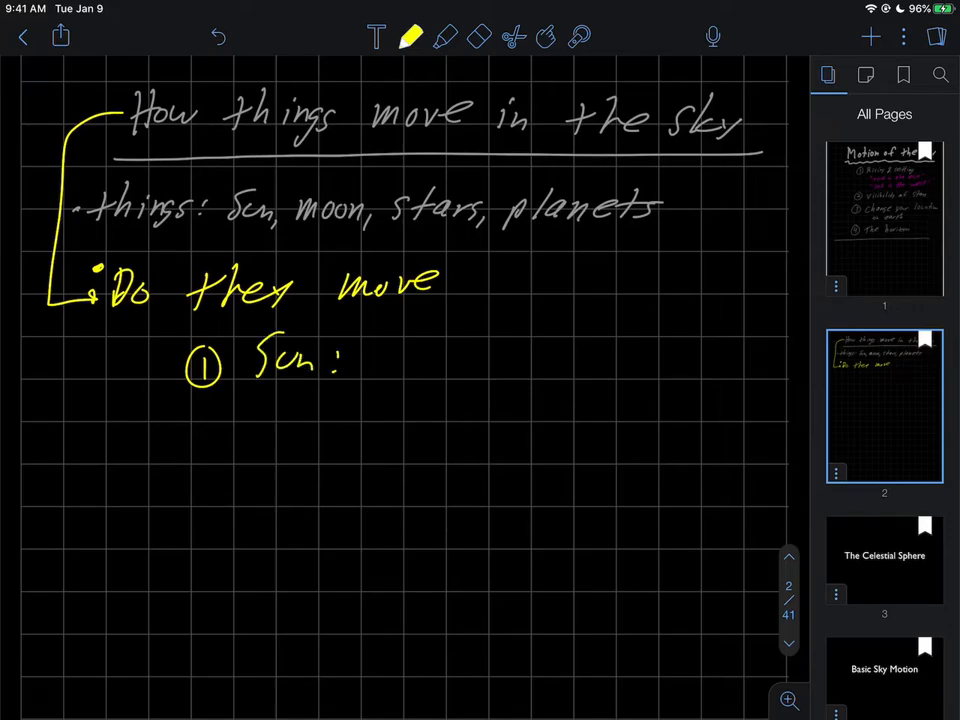
{"action": "left_click_drag", "start_coordinate": [425, 345], "coordinate": [420, 380]}
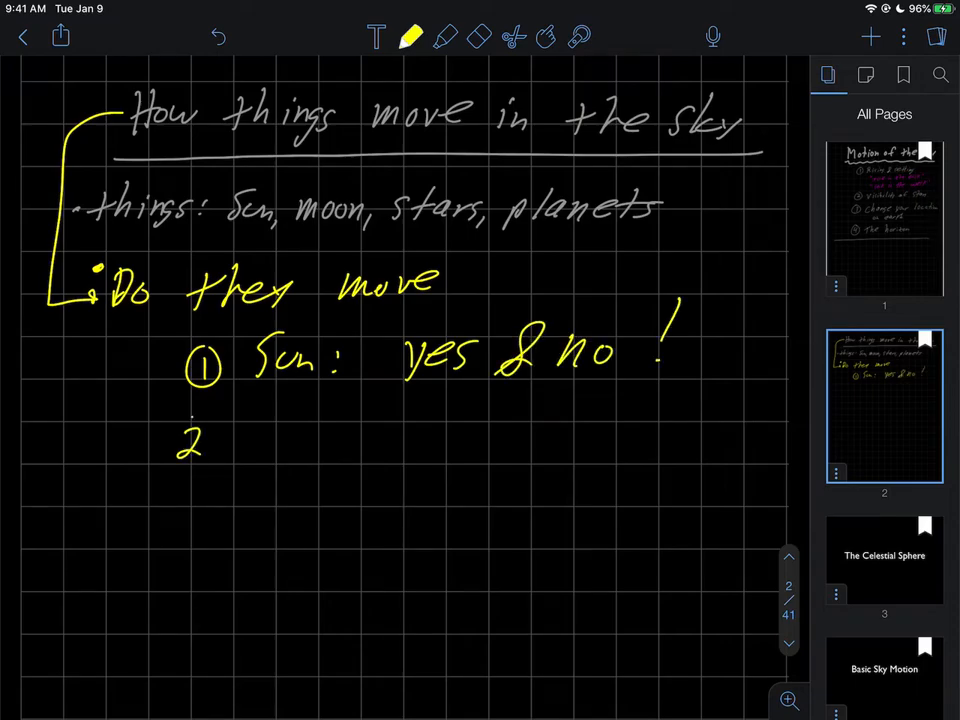
Write item 2 'moon: yes (it orbits the Earth)'
{"action": "left_click_drag", "start_coordinate": [190, 440], "coordinate": [265, 445]}
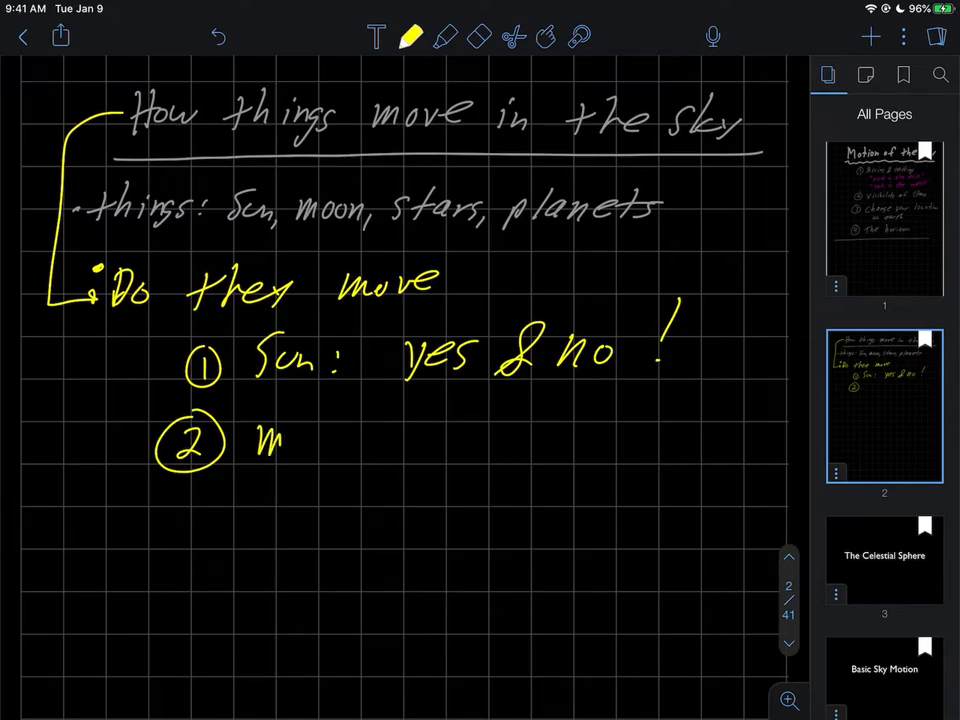
{"action": "type", "text": "Moon: yes"}
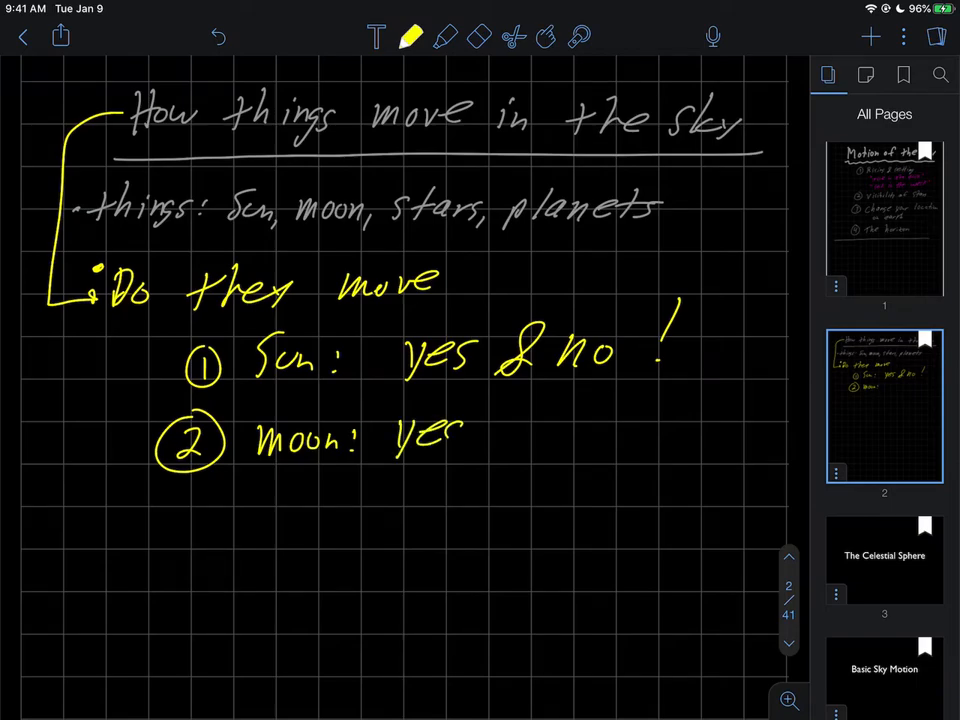
{"action": "type", "text": "(1"}
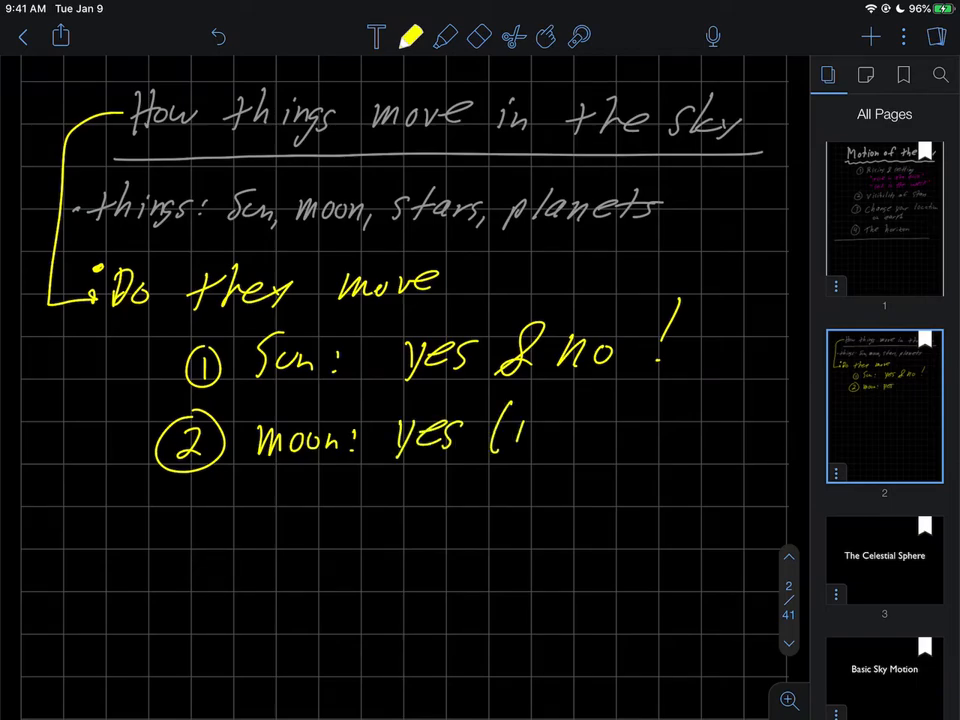
{"action": "type", "text": "it orbits the"}
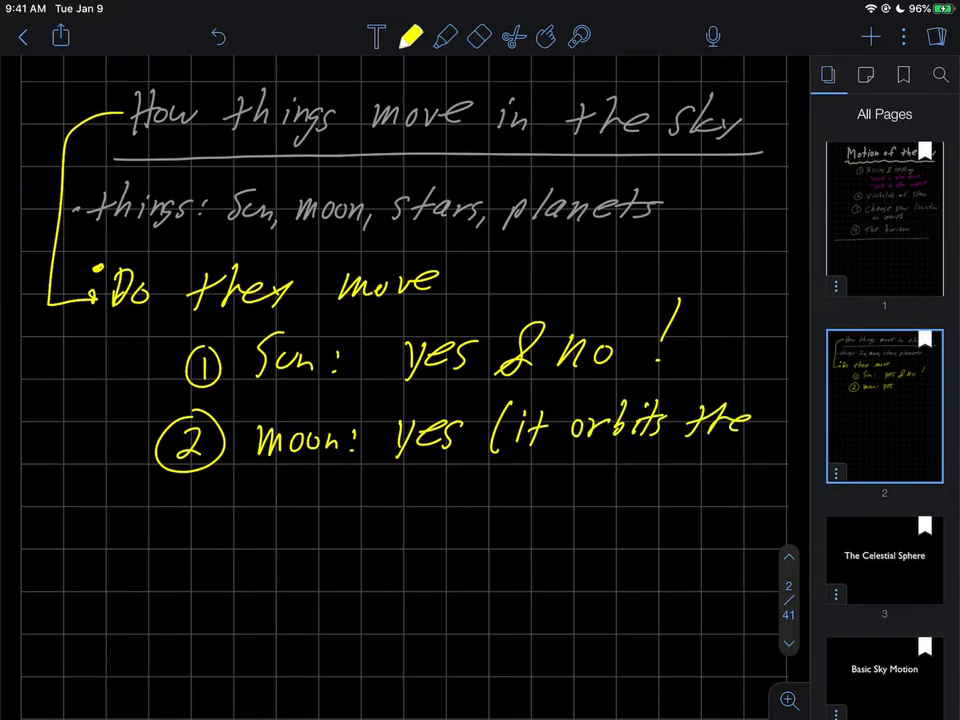
{"action": "type", "text": "Earth"}
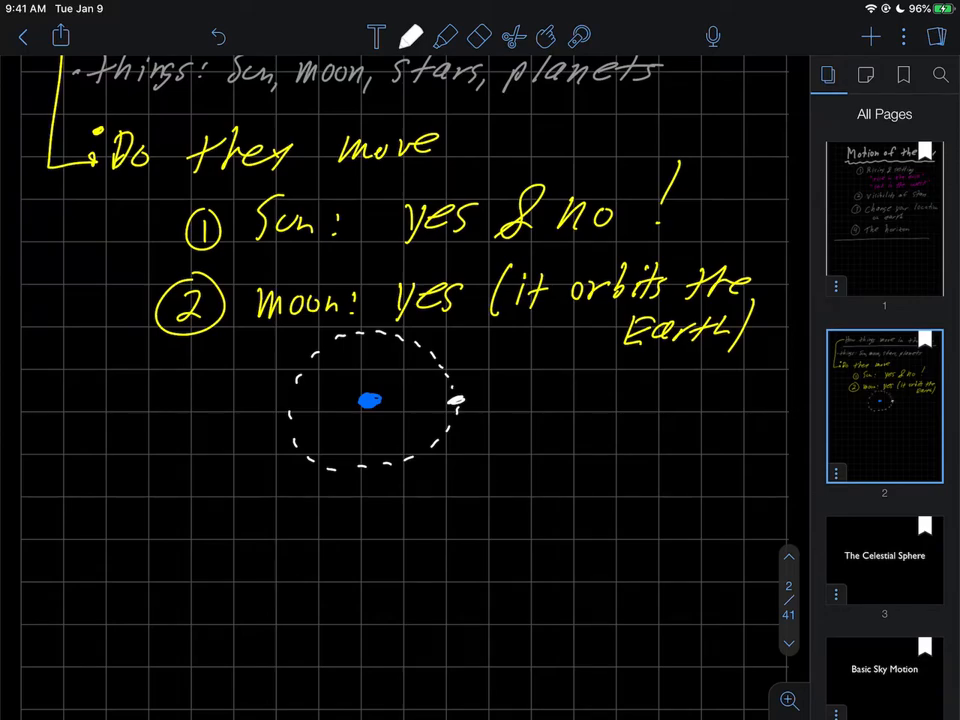
Mark the moon item's 'yes' with a pink circle
{"action": "left_click", "coordinate": [407, 33]}
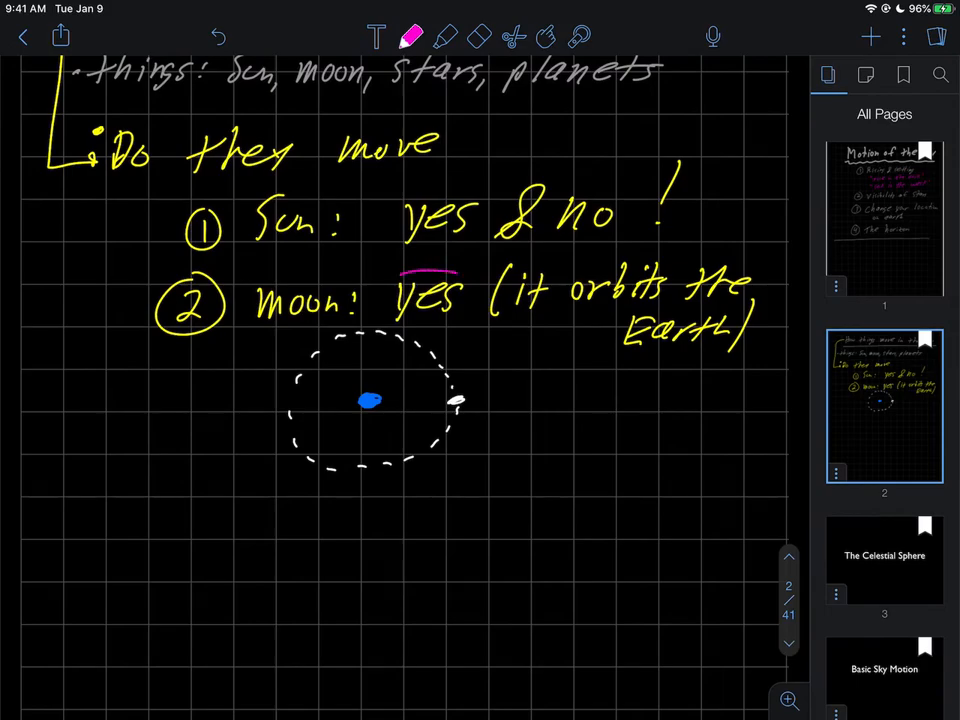
{"action": "left_click_drag", "start_coordinate": [380, 270], "coordinate": [470, 330]}
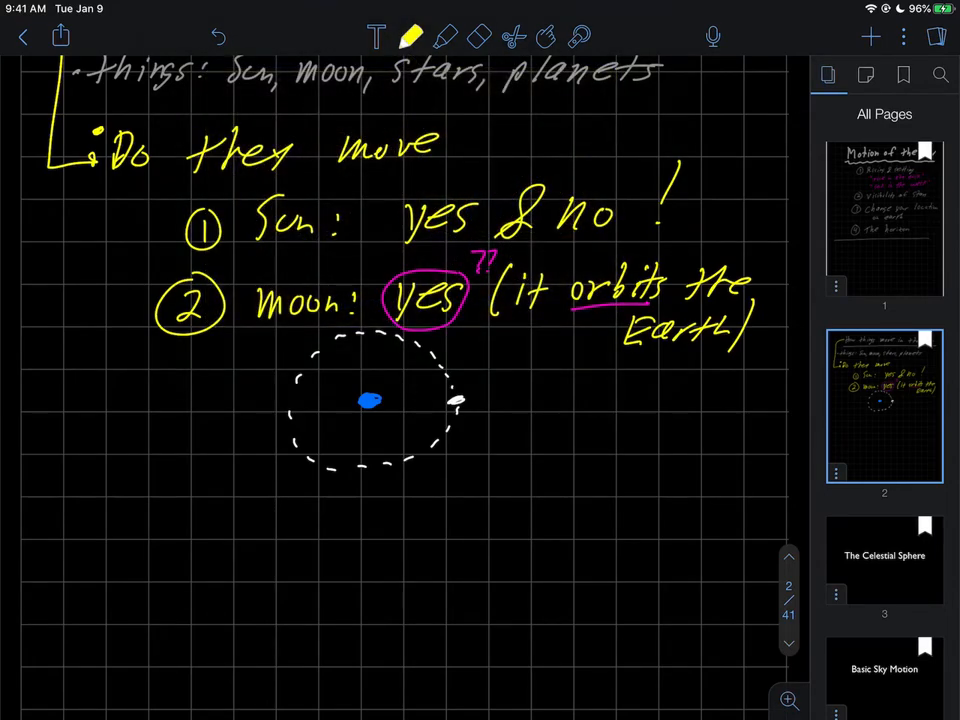
{"action": "scroll", "scroll_direction": "down", "scroll_amount": 3}
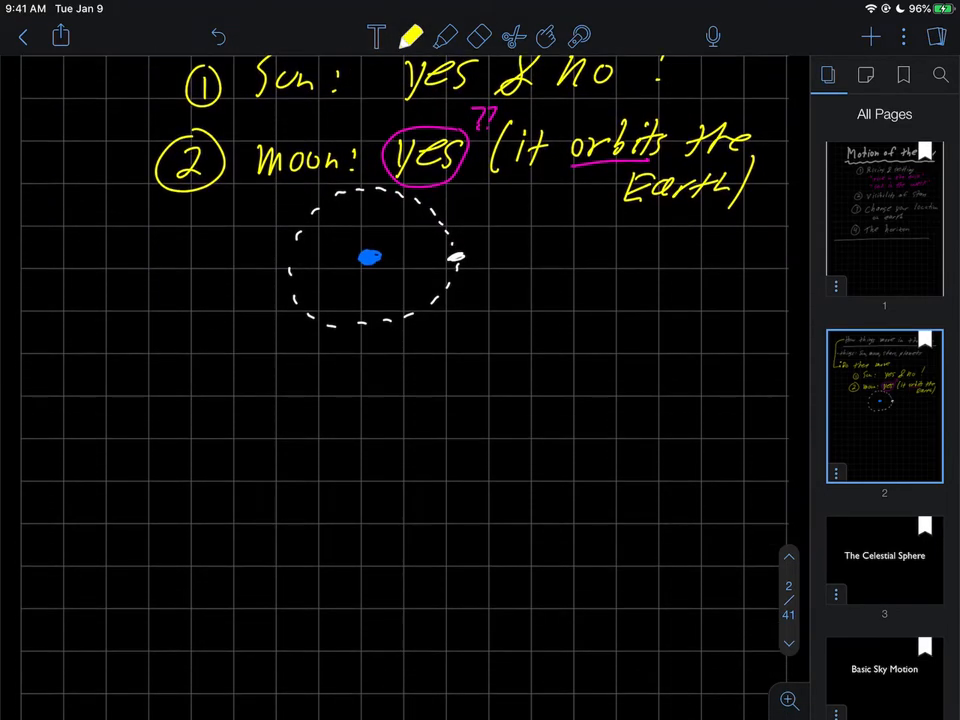
Write item 3 'stars: yes & no!'
{"action": "type", "text": "3 S"}
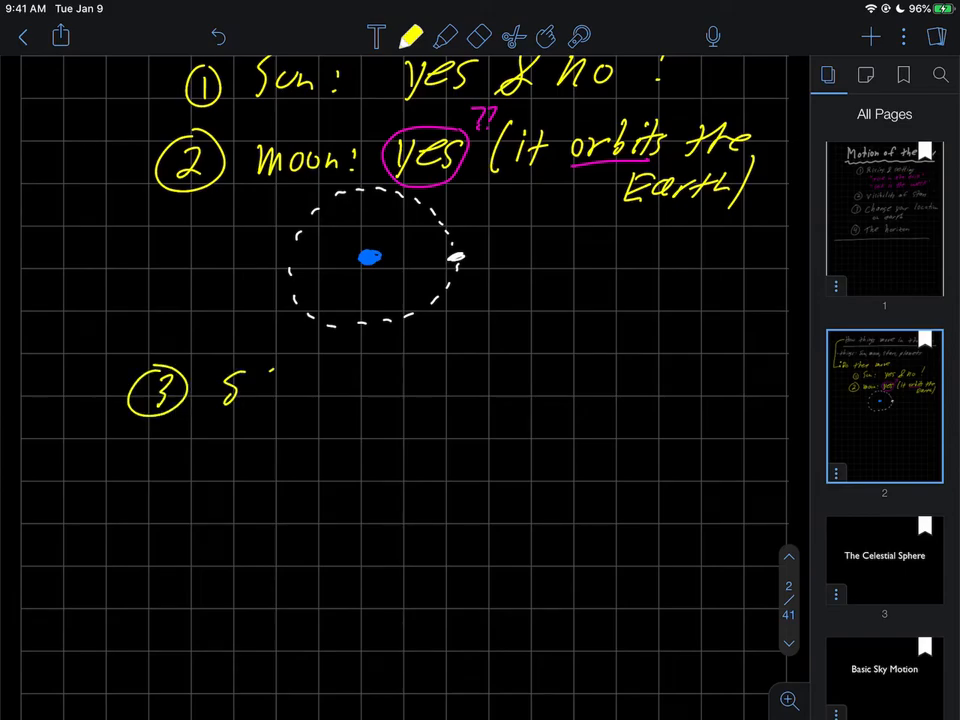
{"action": "type", "text": "Stars:"}
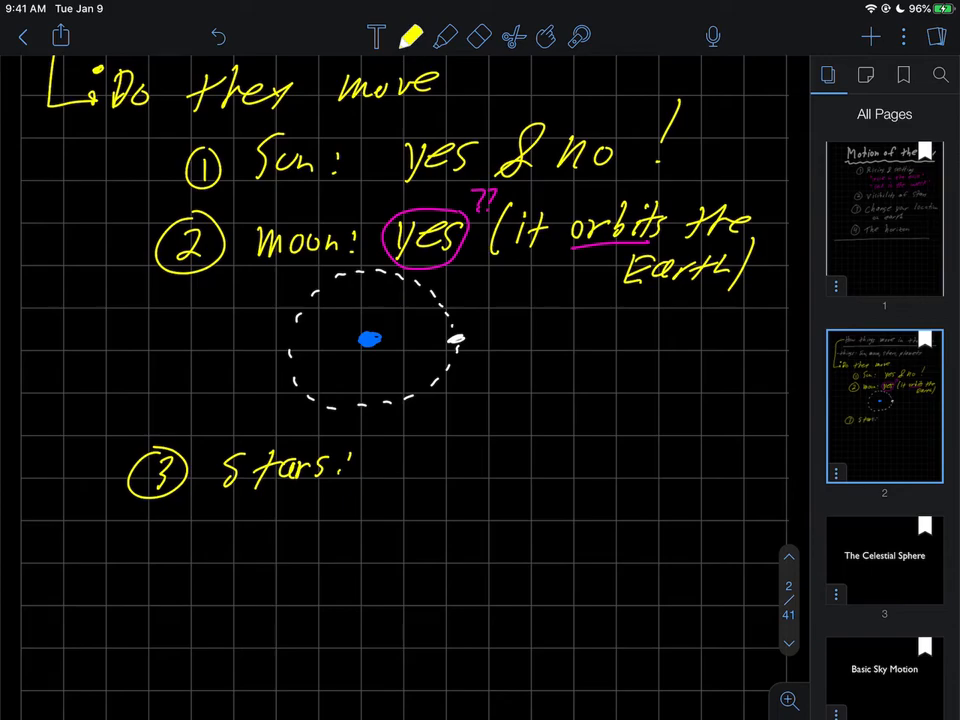
{"action": "left_click_drag", "start_coordinate": [110, 115], "coordinate": [430, 95]}
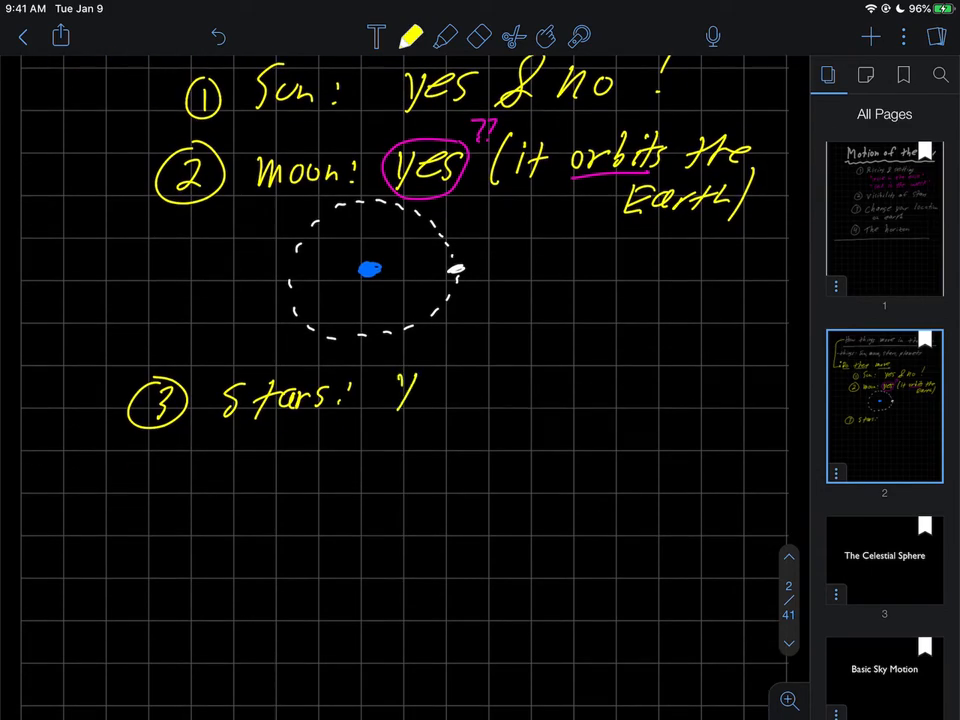
{"action": "type", "text": "yes & no !"}
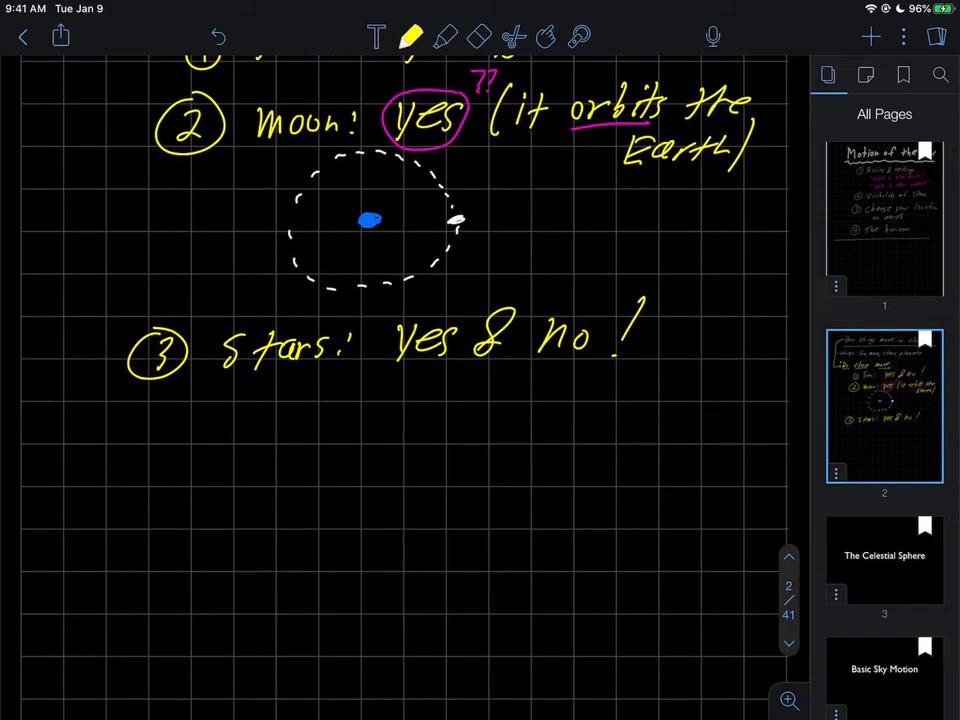
Write circled item 4 'planets? yes, they orbit the sun'
{"action": "left_click_drag", "start_coordinate": [145, 440], "coordinate": [220, 440]}
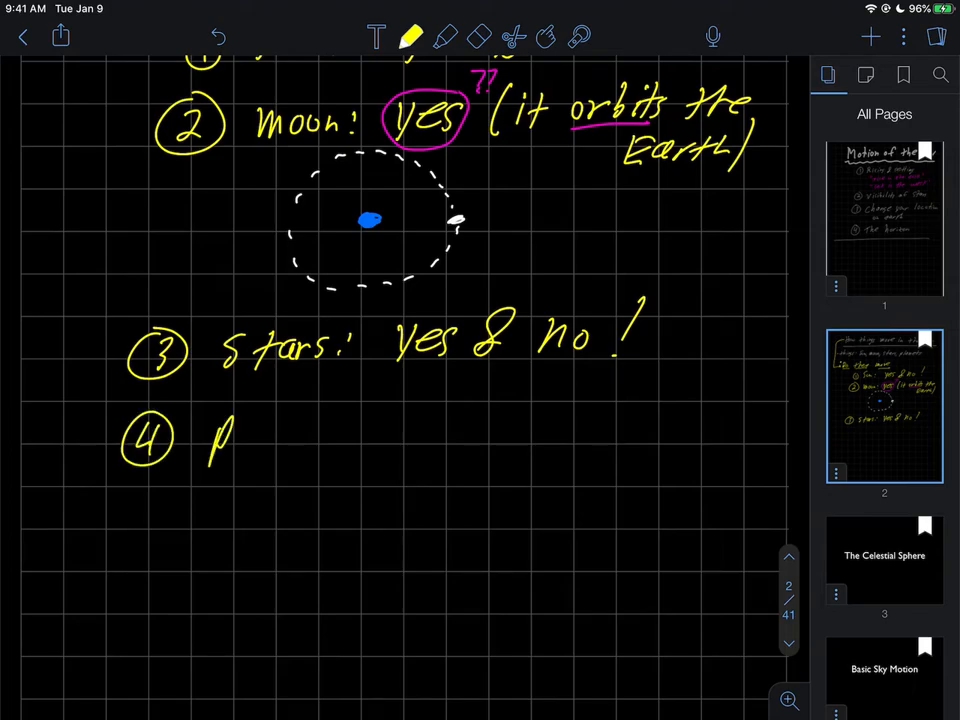
{"action": "type", "text": "planet"}
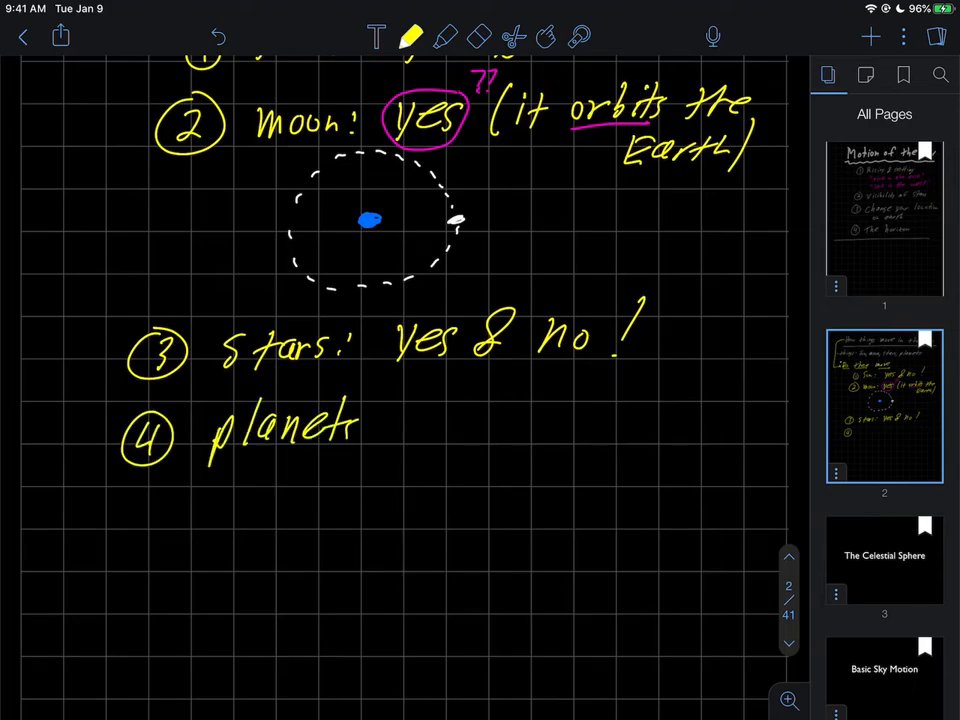
{"action": "type", "text": "s? yes they"}
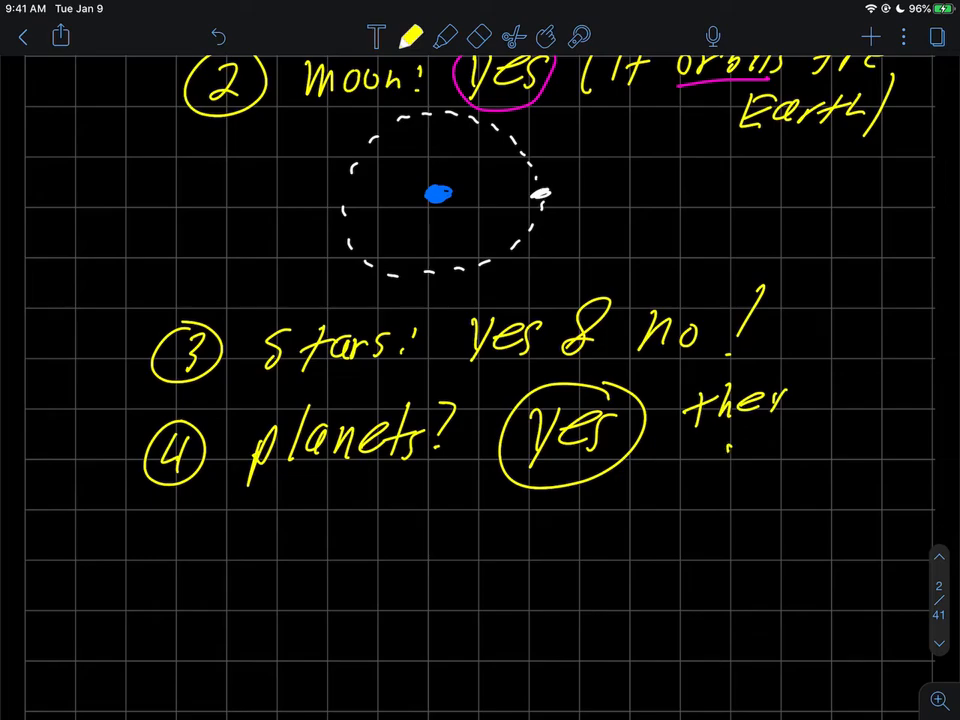
{"action": "type", "text": "orbit"}
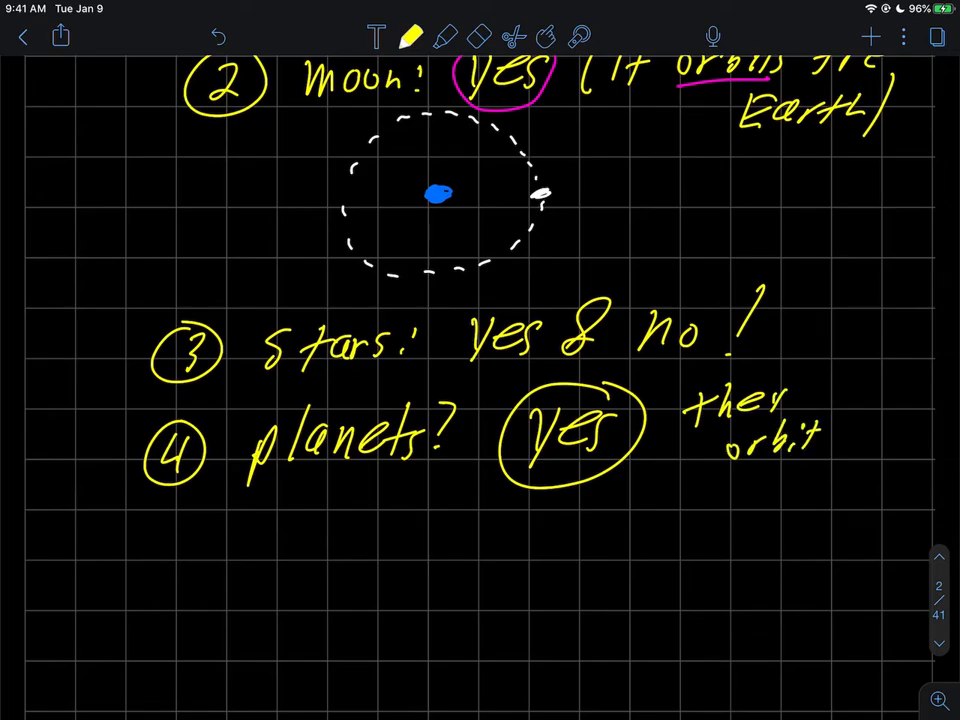
{"action": "type", "text": "the sun"}
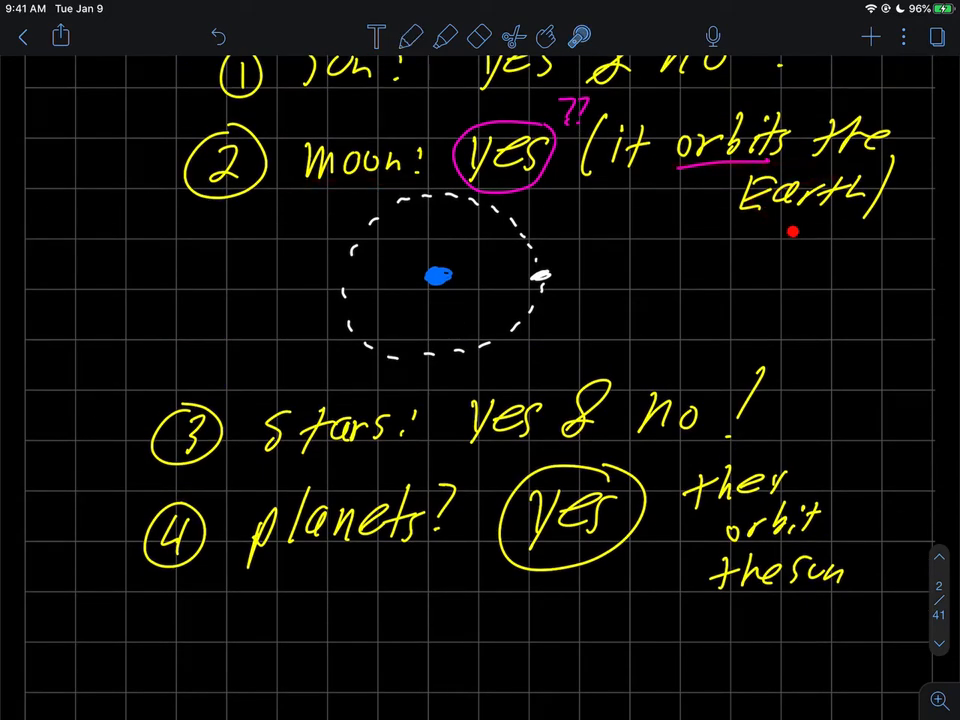
Draw a yellow Sun dot below the notes
{"action": "scroll", "scroll_direction": "down", "scroll_amount": 3}
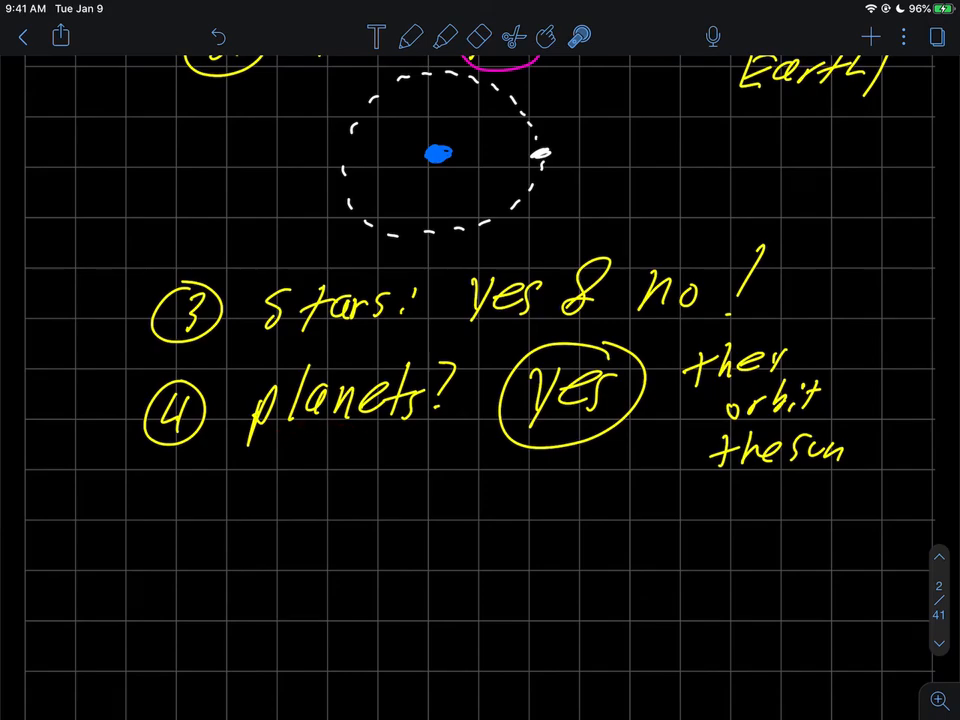
{"action": "left_click", "coordinate": [408, 37]}
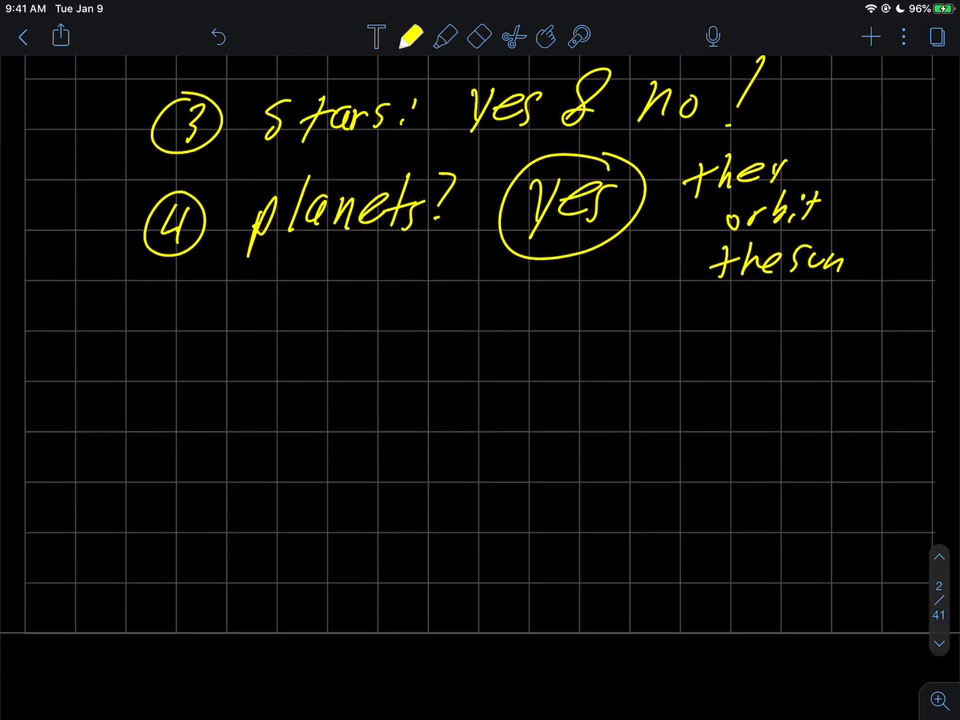
{"action": "left_click", "coordinate": [378, 392]}
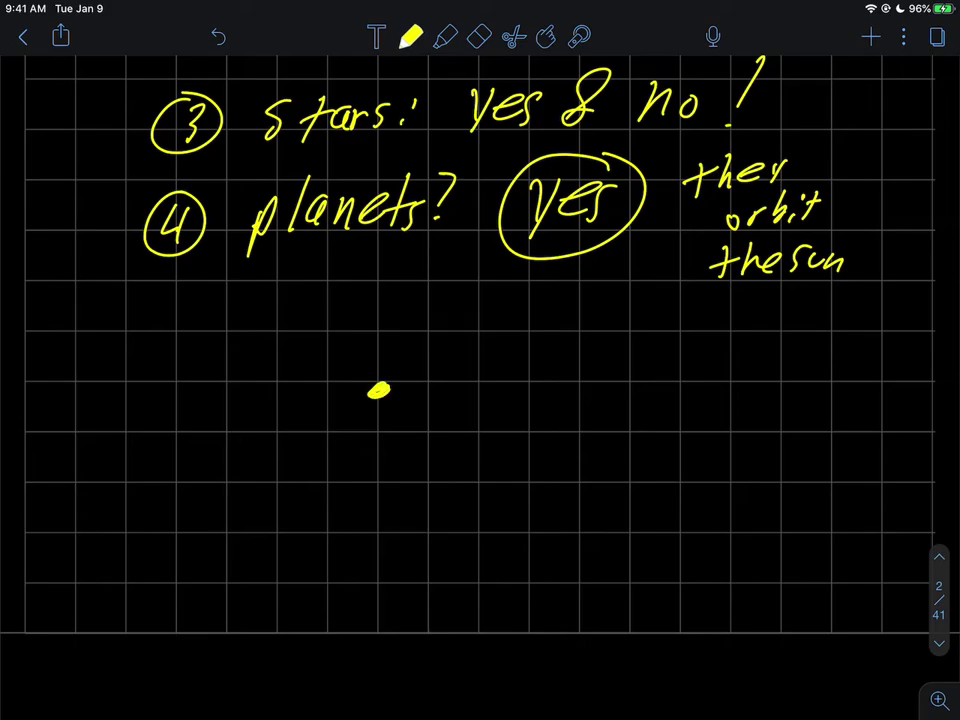
Add a blue Earth orbit and grey outer orbit, labels S, E, M, and a 'speed' arrow
{"action": "left_click", "coordinate": [408, 37]}
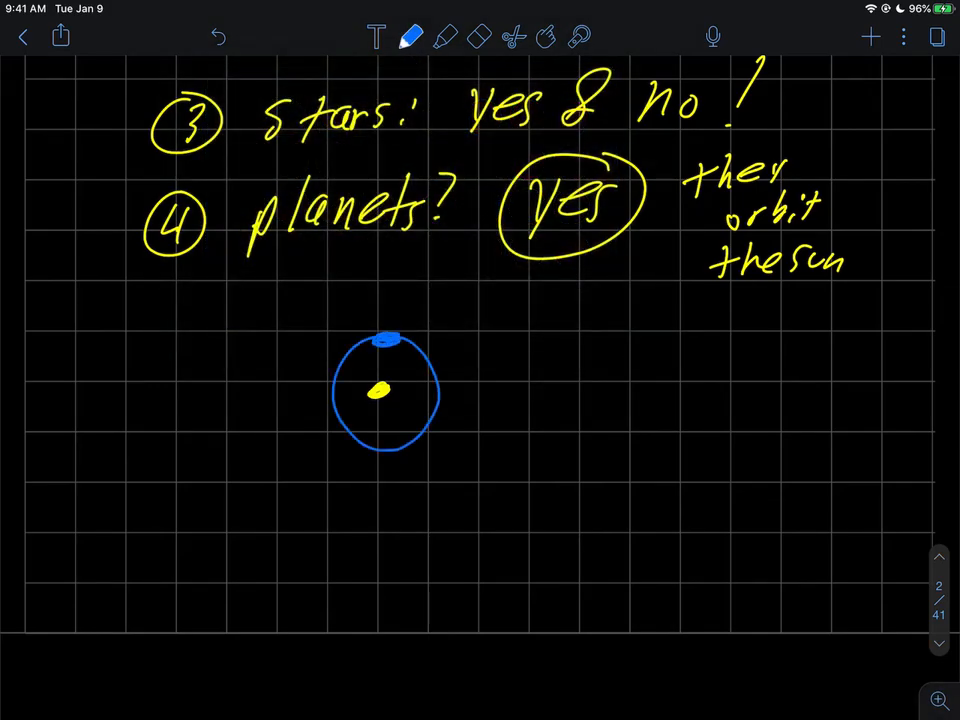
{"action": "left_click", "coordinate": [411, 35]}
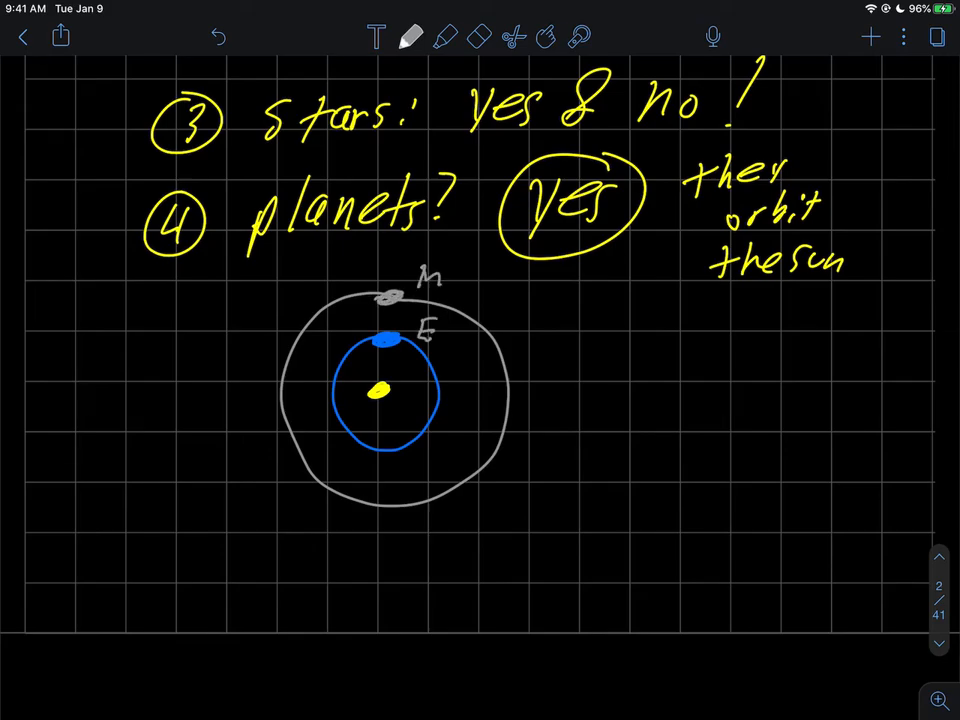
{"action": "type", "text": "S"}
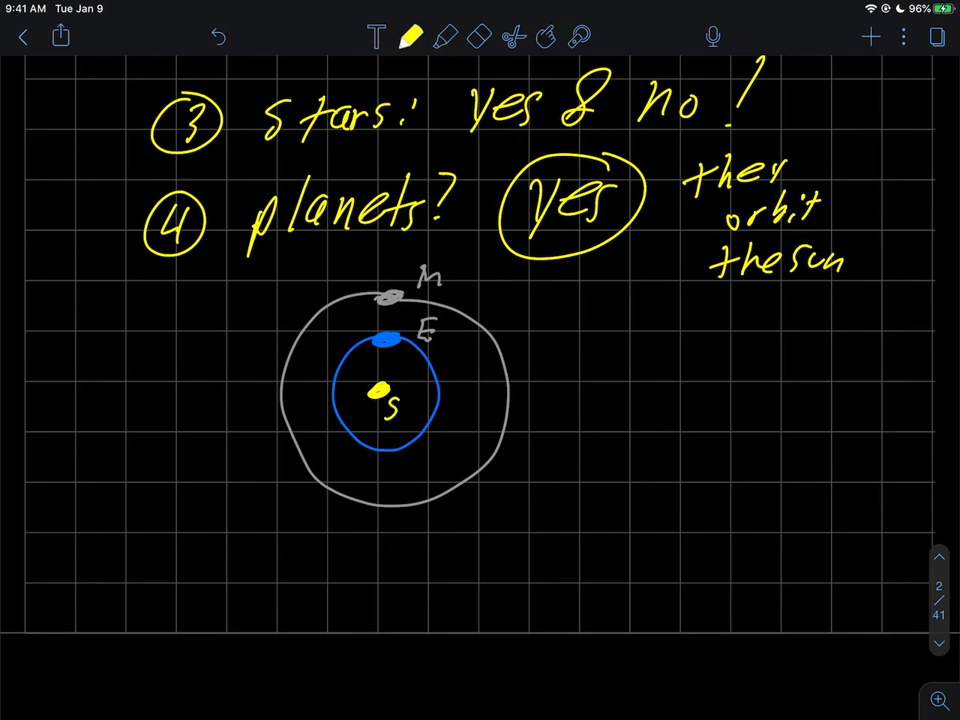
{"action": "left_click", "coordinate": [411, 37]}
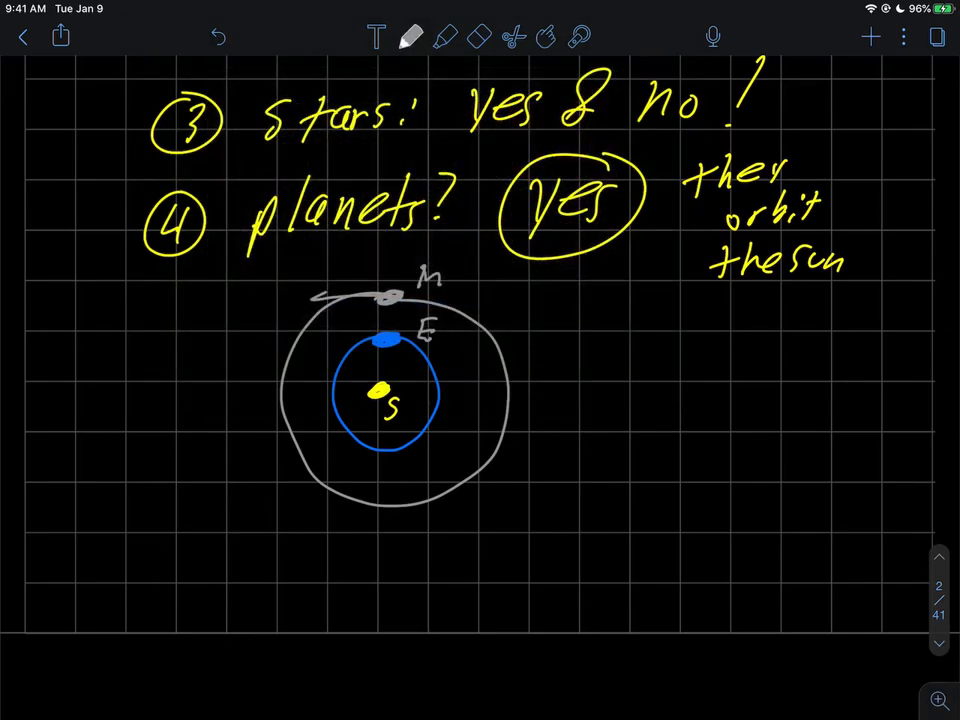
{"action": "type", "text": "SP"}
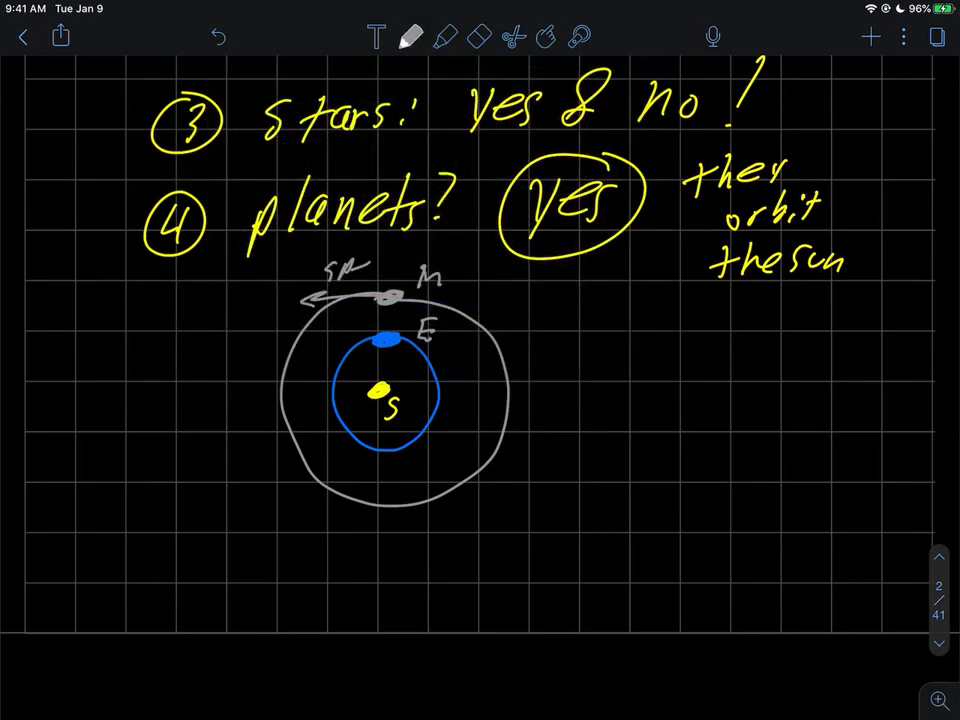
{"action": "type", "text": "eed"}
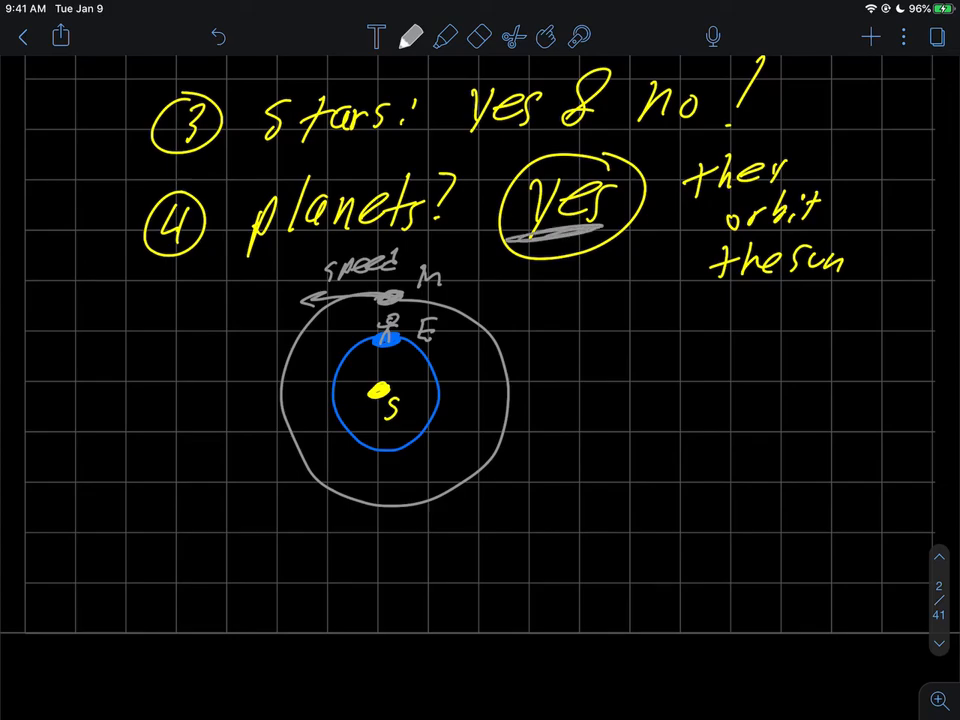
Draw a pink circle with '??' around the planets' 'Yes'
{"action": "scroll", "scroll_direction": "down", "scroll_amount": 3}
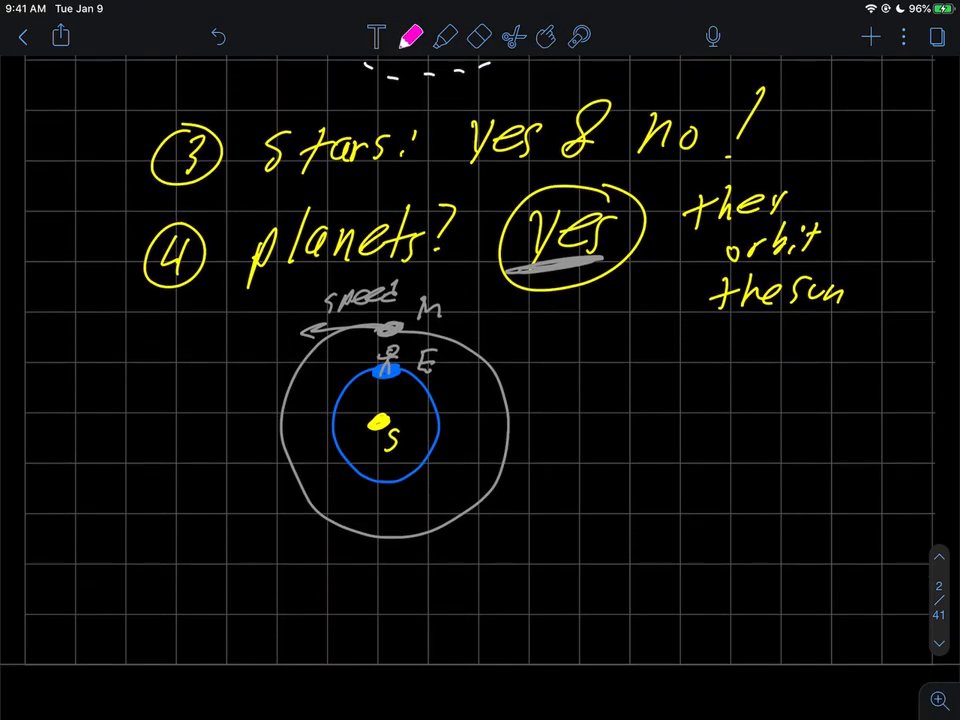
{"action": "left_click_drag", "start_coordinate": [540, 200], "coordinate": [660, 300]}
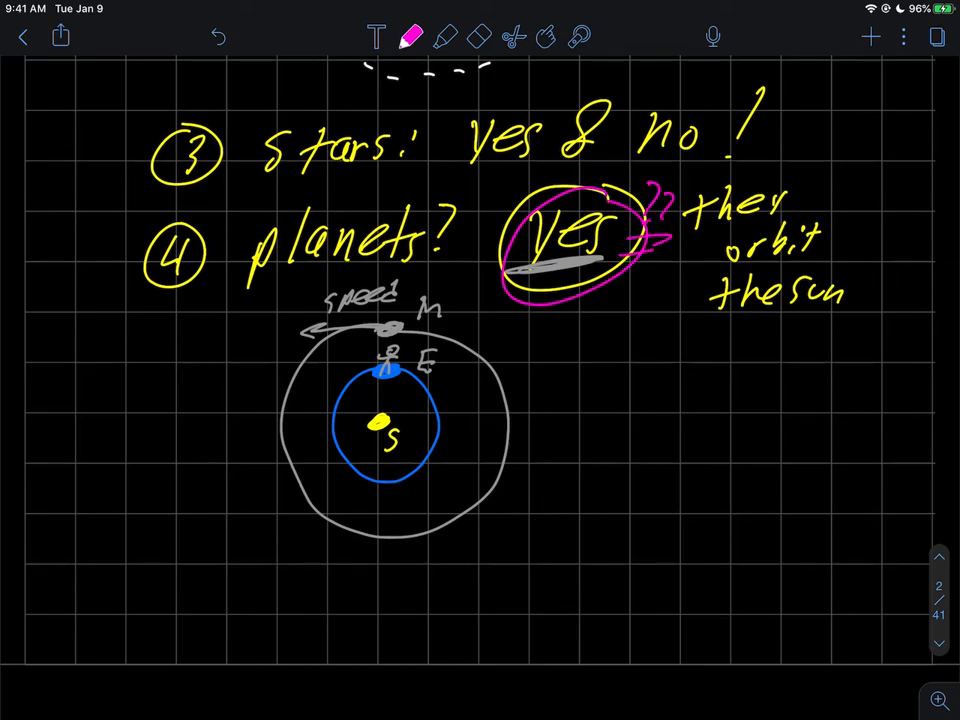
{"action": "scroll", "scroll_direction": "down", "scroll_amount": 3}
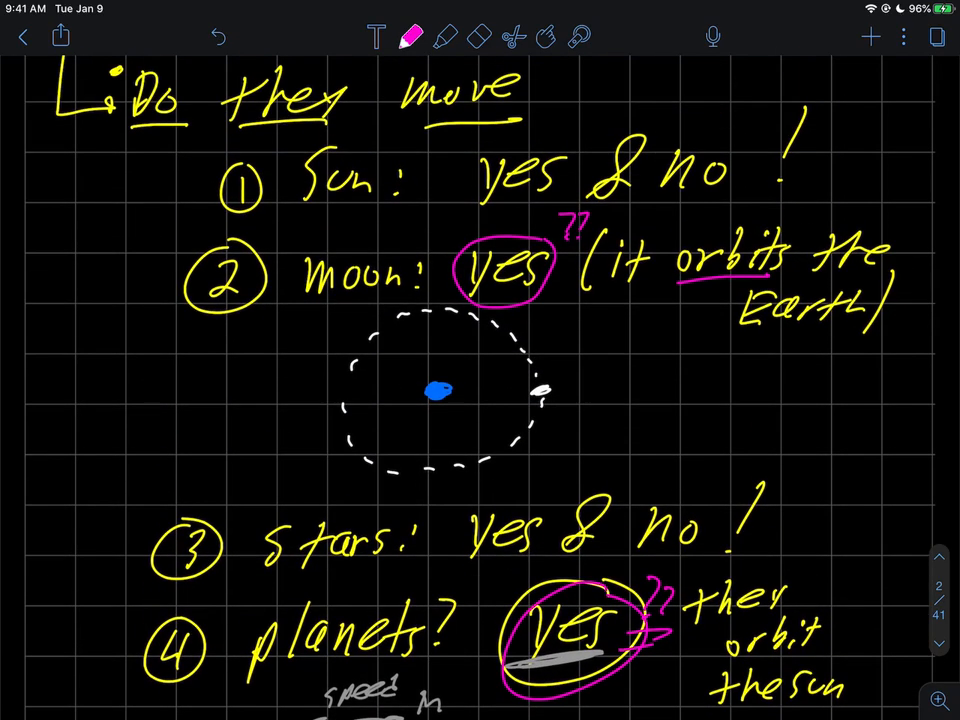